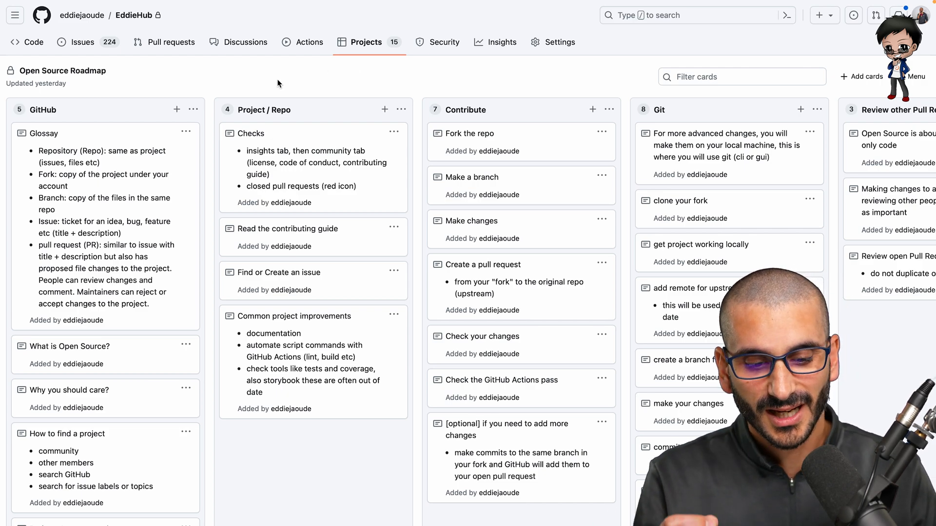
pyautogui.moveTo(245, 67)
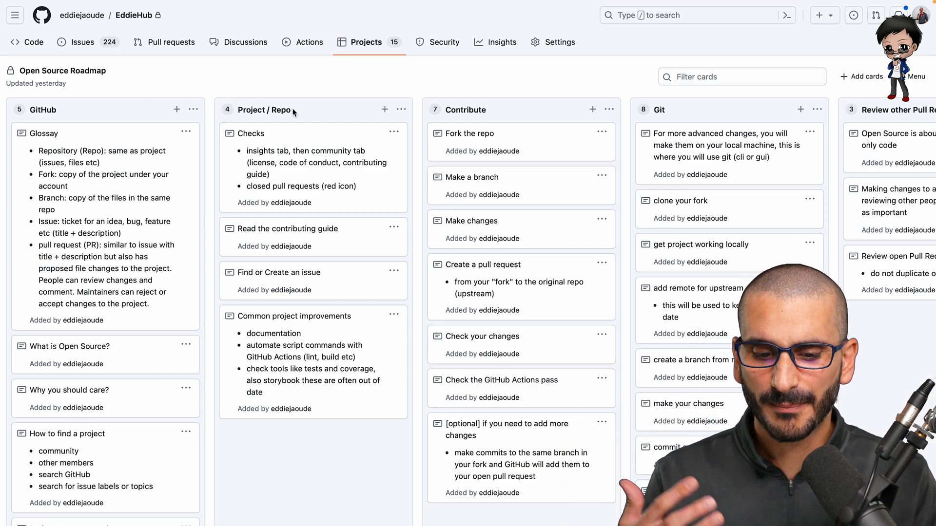
# Scroll across the roadmap to review the numbered steps beginning with Glossary, then back
pyautogui.hscroll(3)
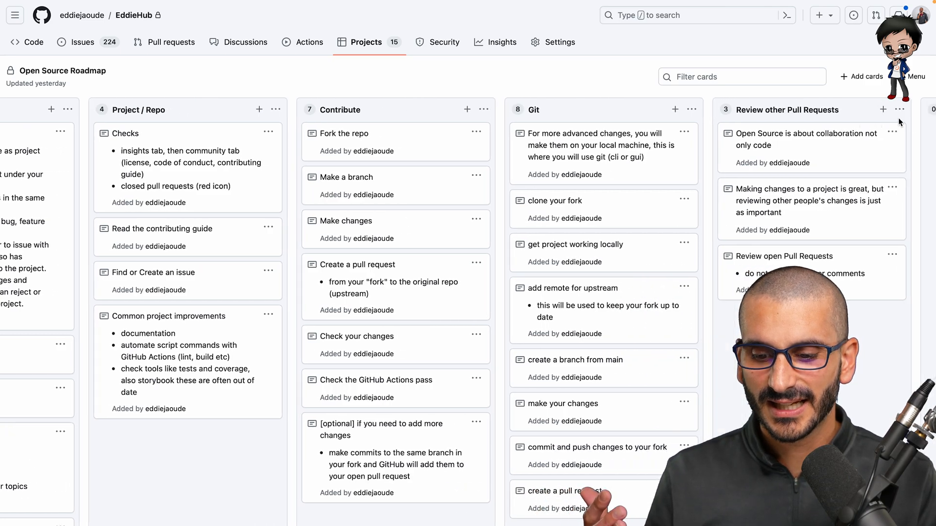
pyautogui.hscroll(3)
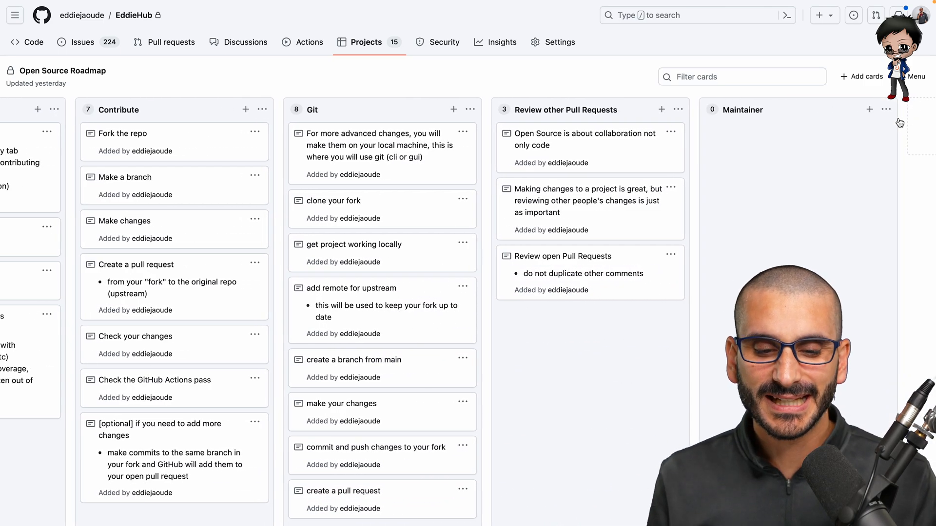
pyautogui.hscroll(-3)
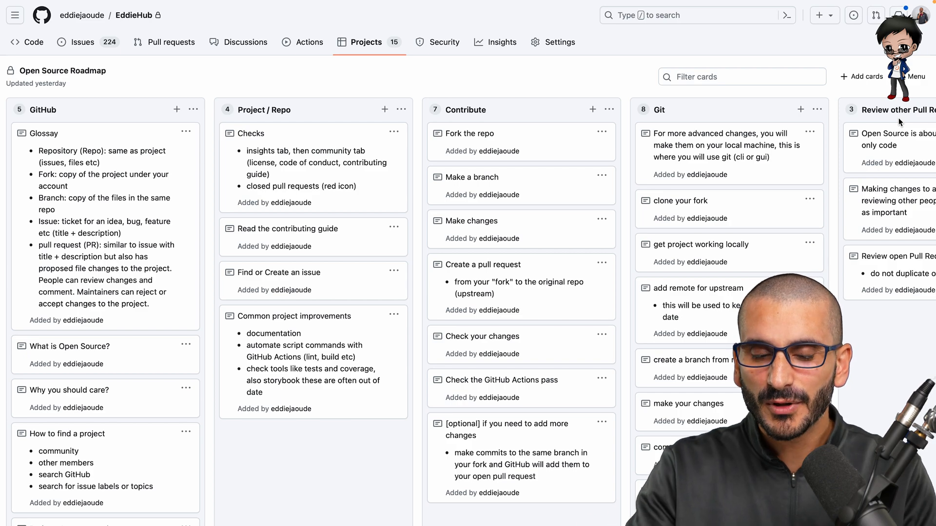
pyautogui.moveTo(99, 195)
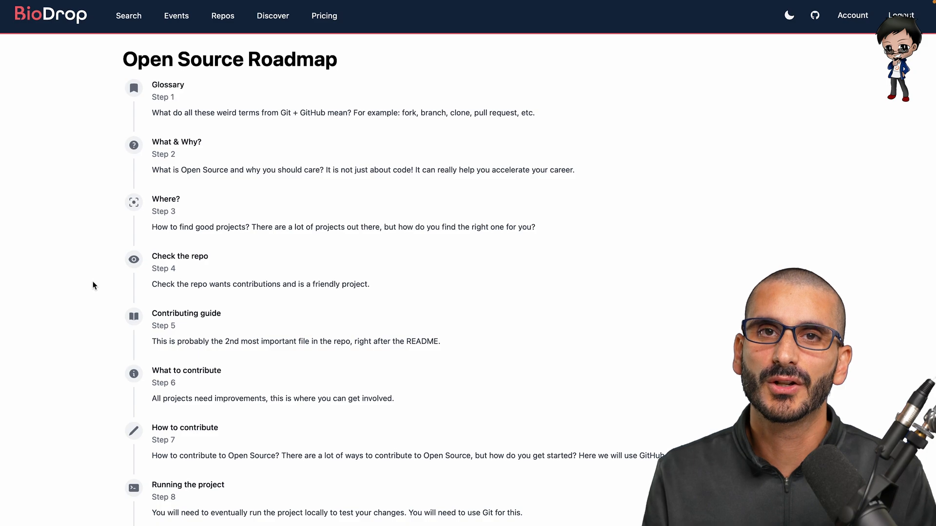
pyautogui.moveTo(133, 144)
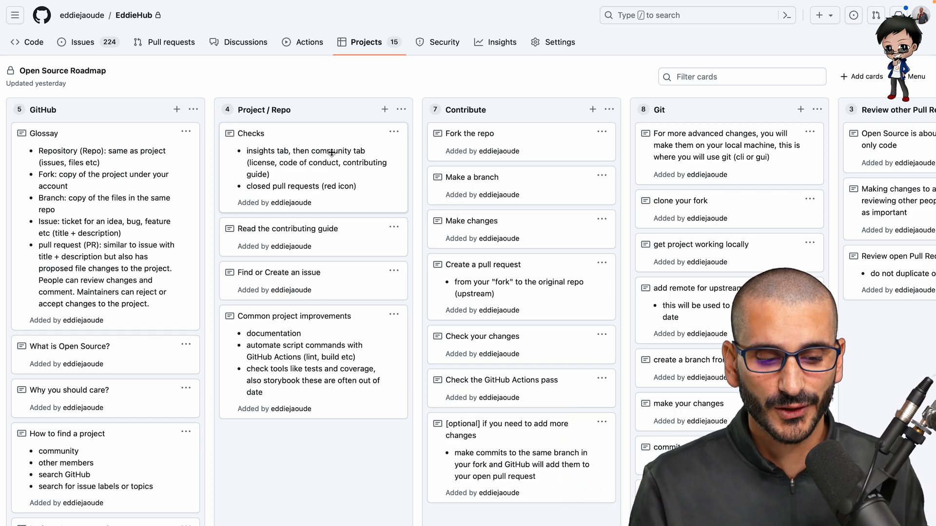
pyautogui.scroll(-3)
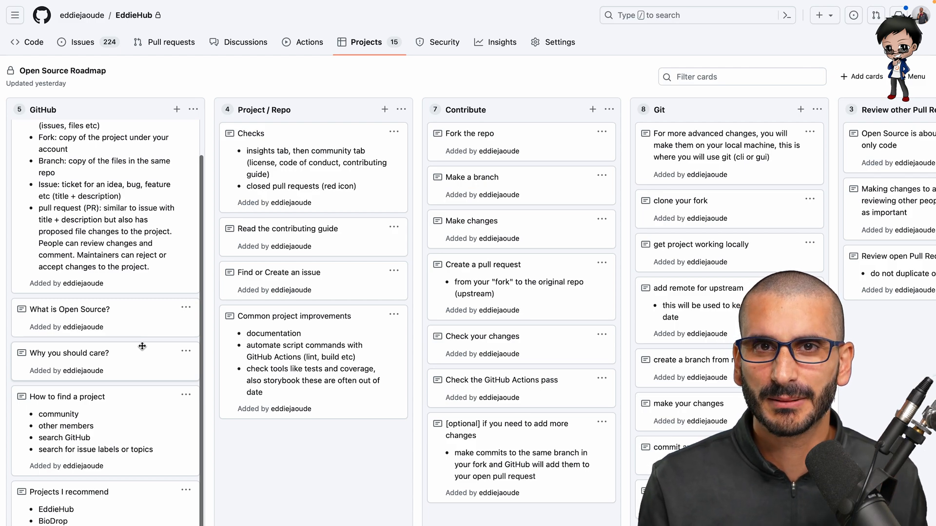
pyautogui.moveTo(300, 444)
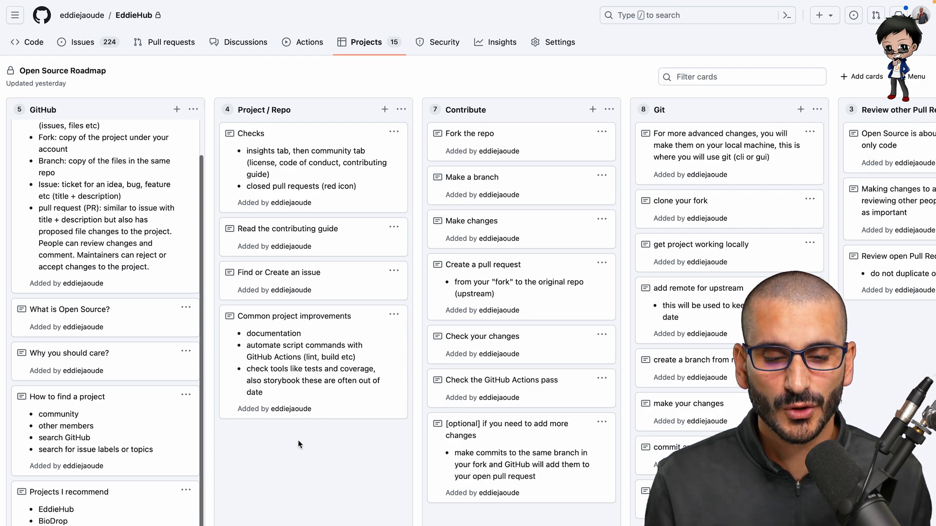
pyautogui.moveTo(333, 319)
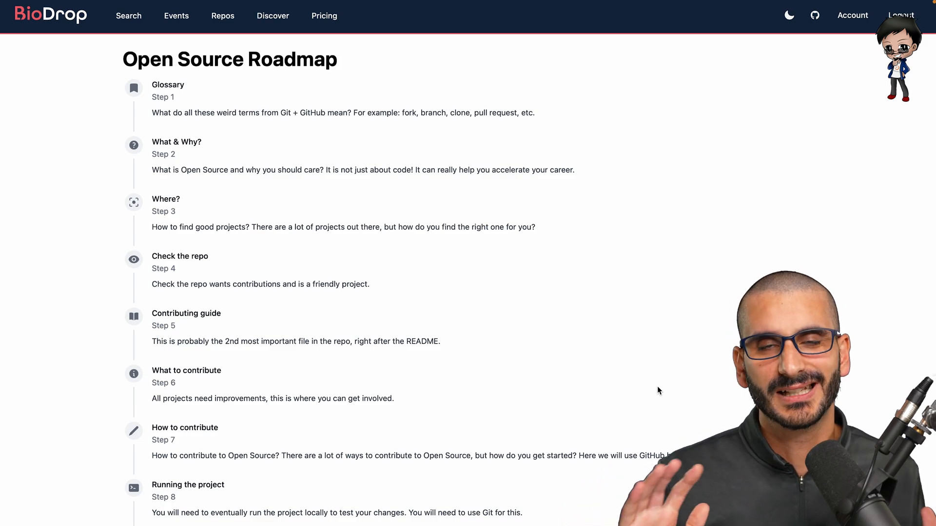
pyautogui.moveTo(290, 195)
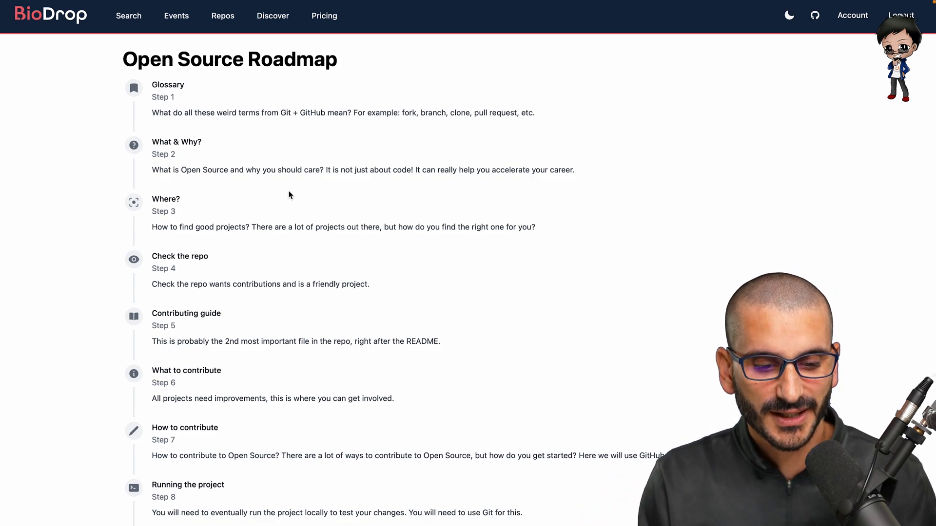
pyautogui.click(177, 87)
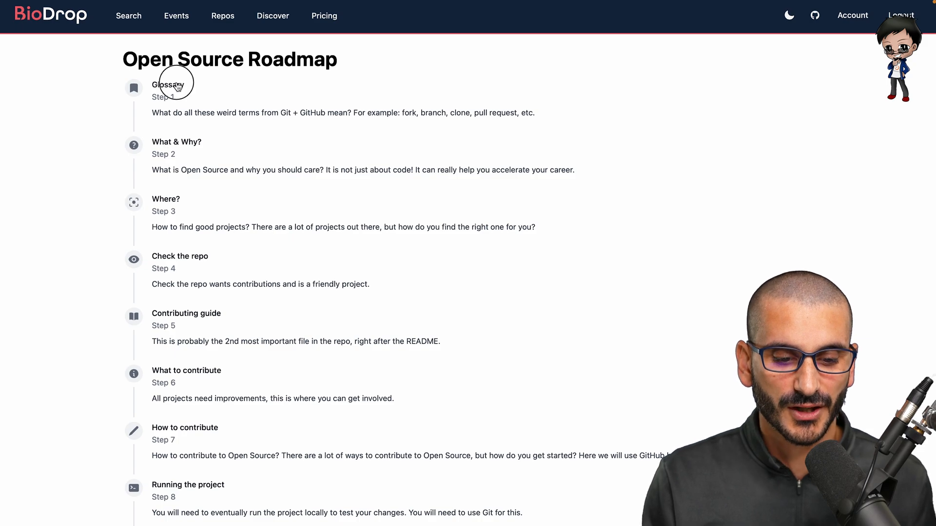
pyautogui.click(170, 85)
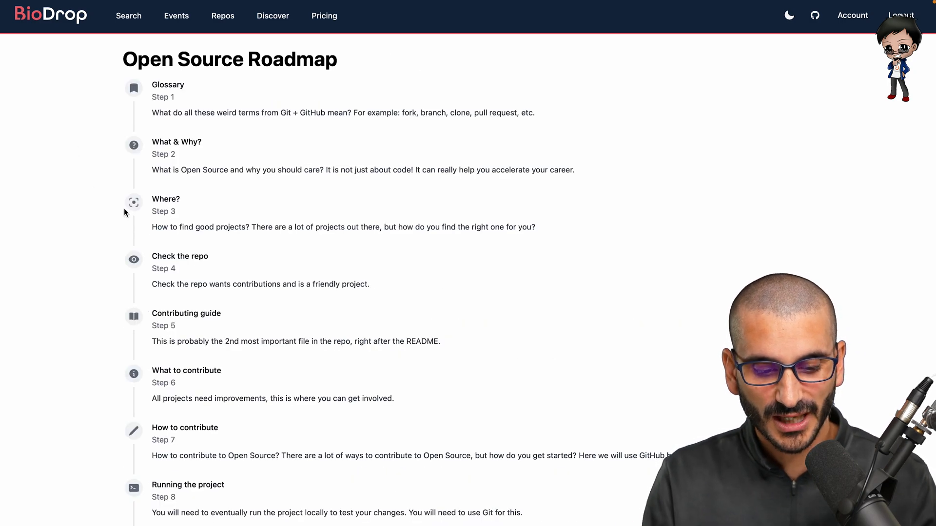
pyautogui.moveTo(114, 287)
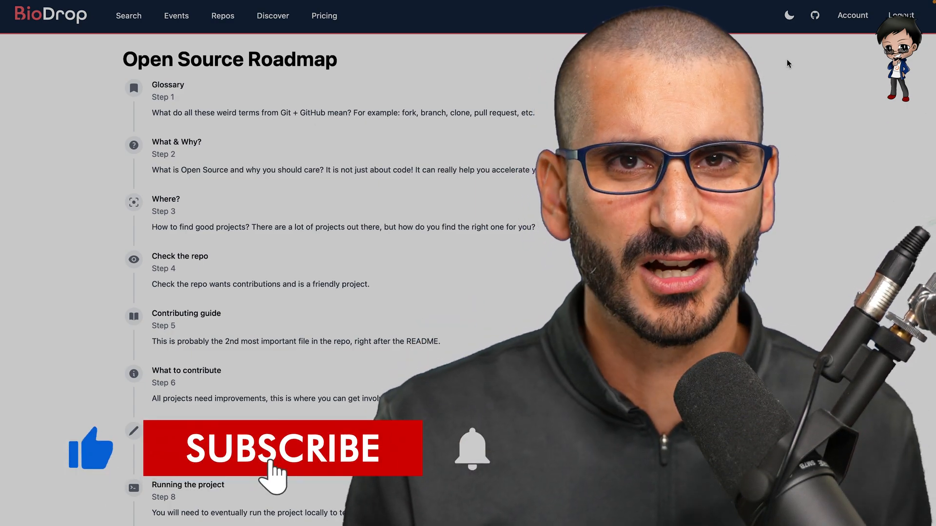
pyautogui.click(278, 448)
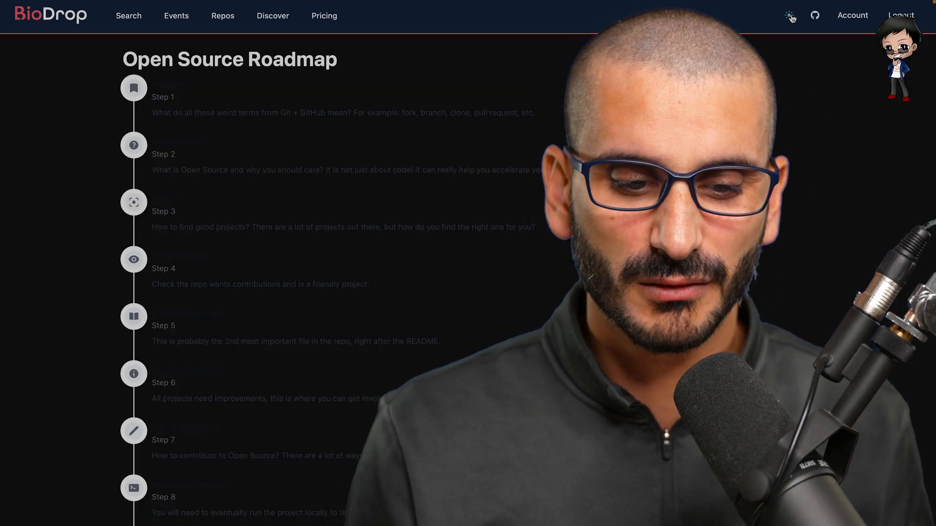
pyautogui.click(790, 16)
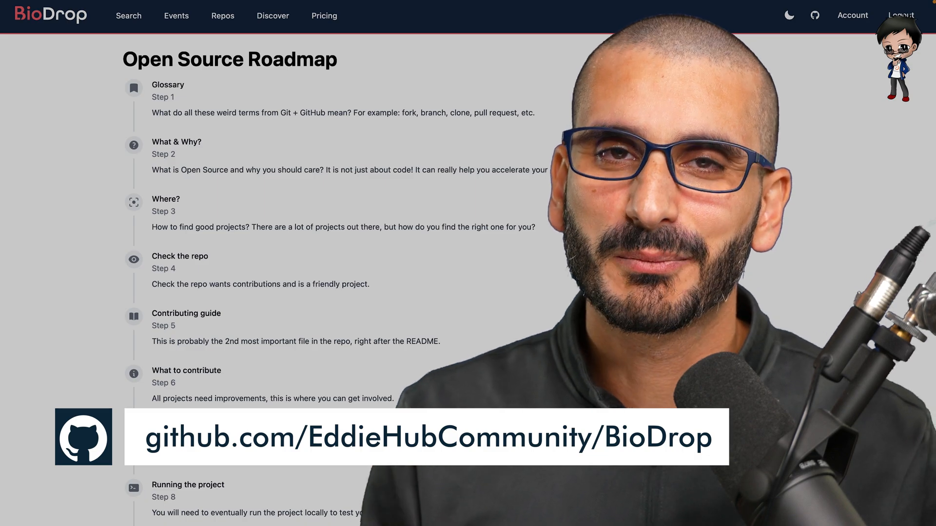